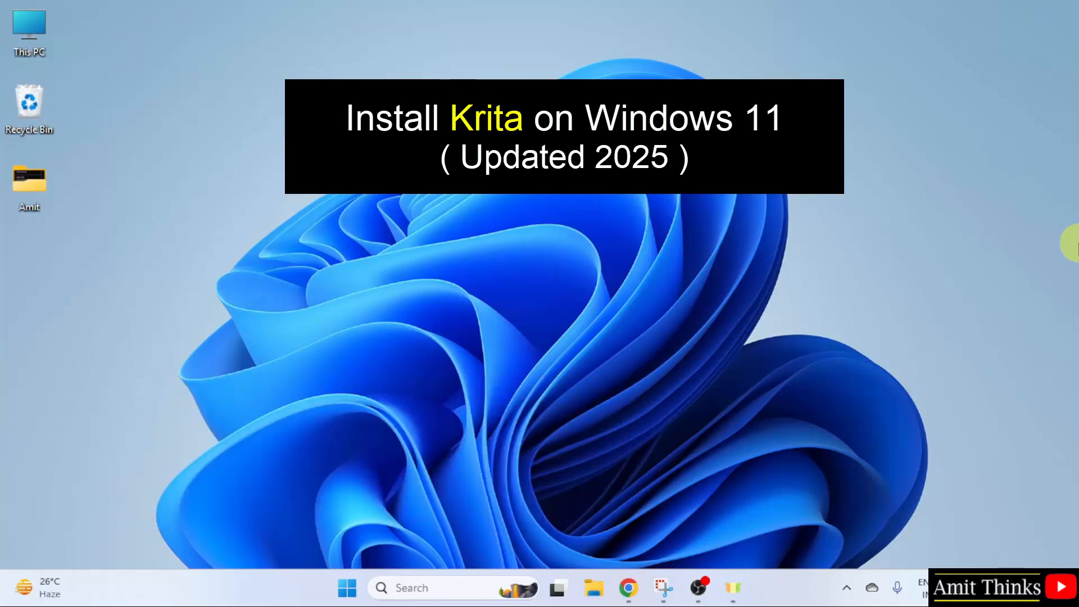
# Step: Search Google for krita in Chrome and reach krita.org's Download page
pyautogui.click(627, 589)
pyautogui.write('K')
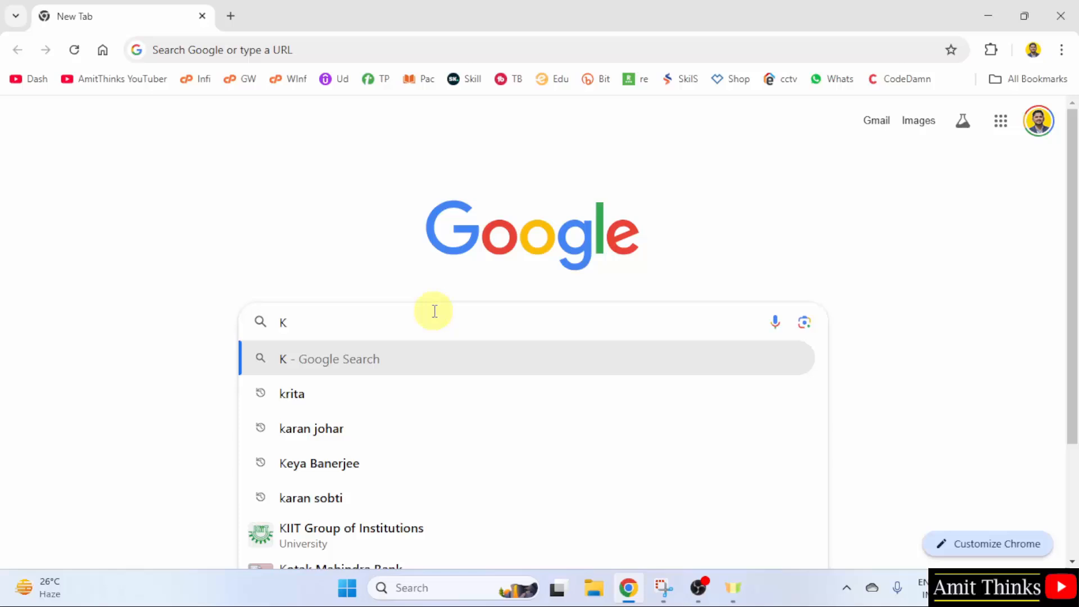
pyautogui.write('rita')
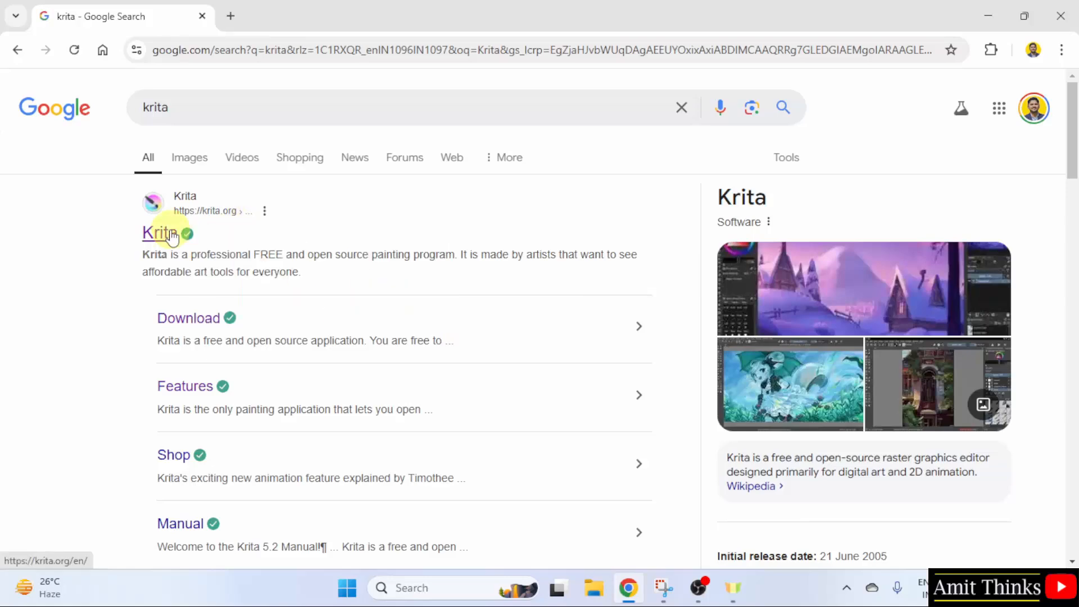
pyautogui.click(157, 233)
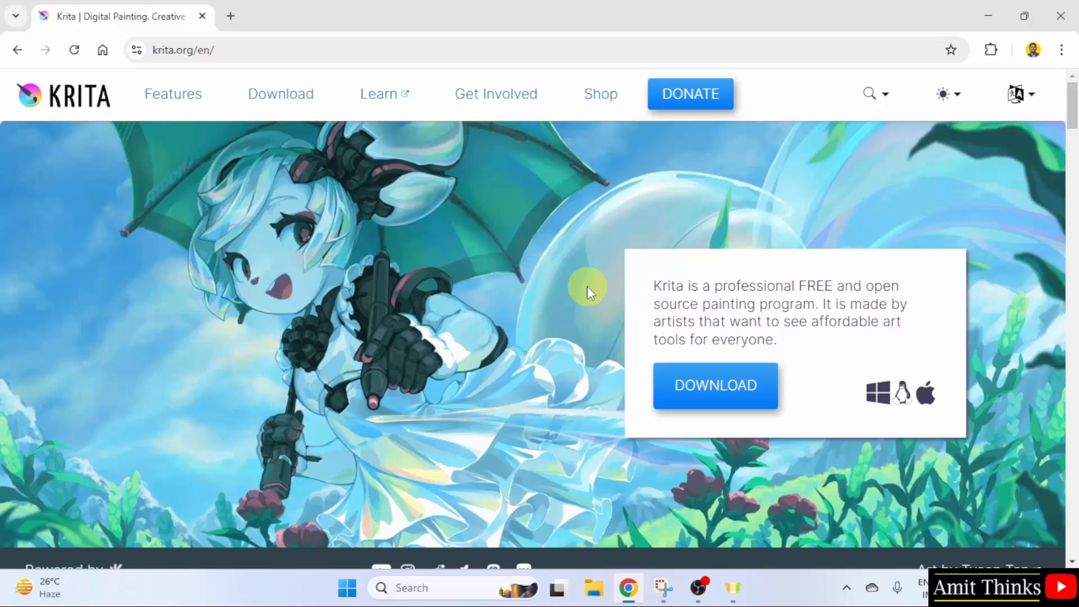
pyautogui.moveTo(466, 242)
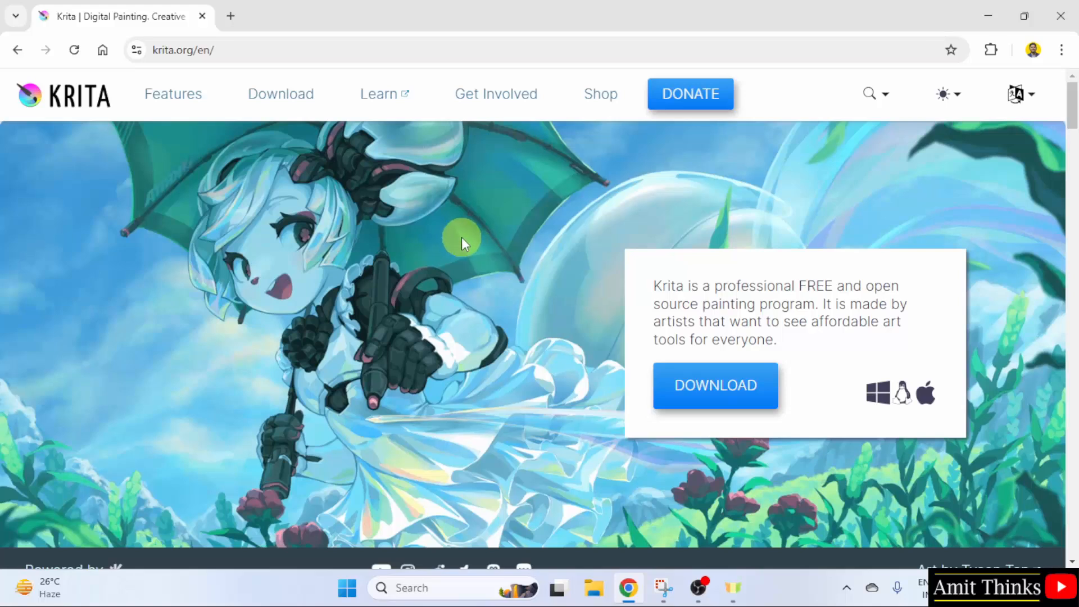
pyautogui.moveTo(724, 409)
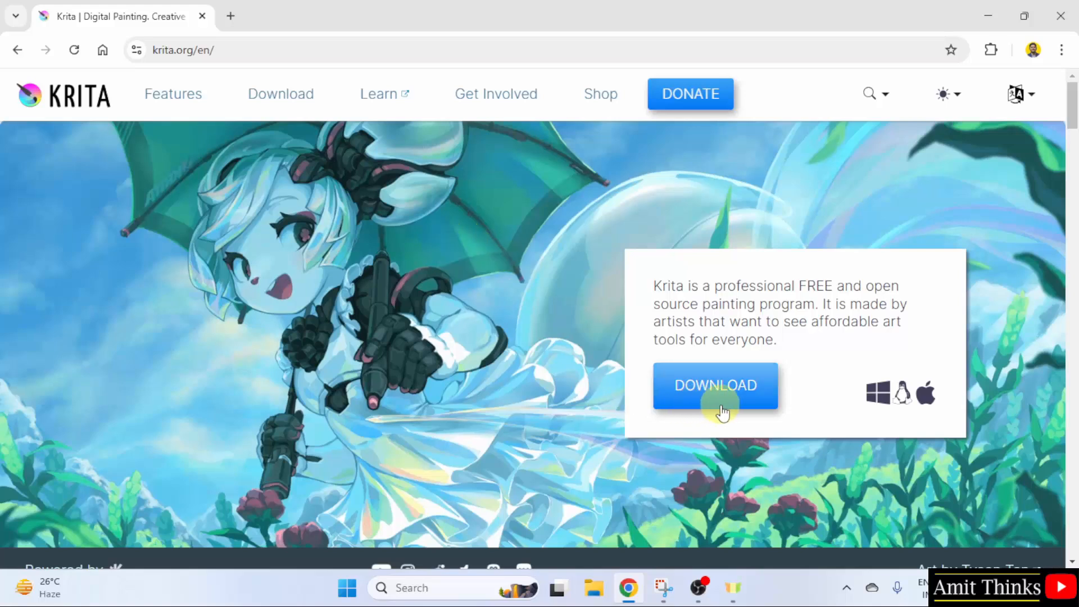
pyautogui.moveTo(281, 99)
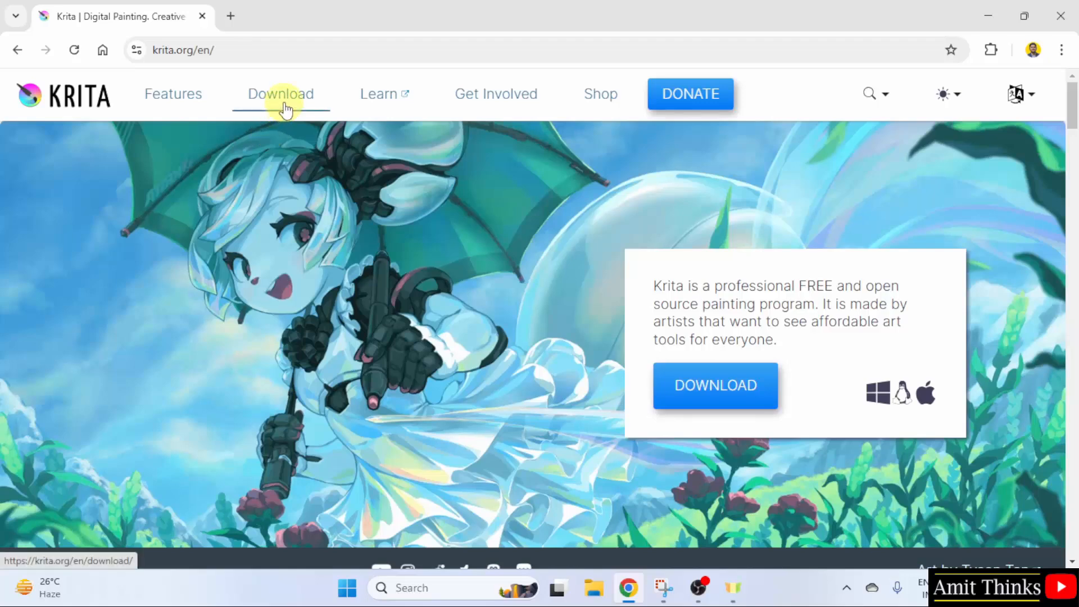
pyautogui.click(281, 95)
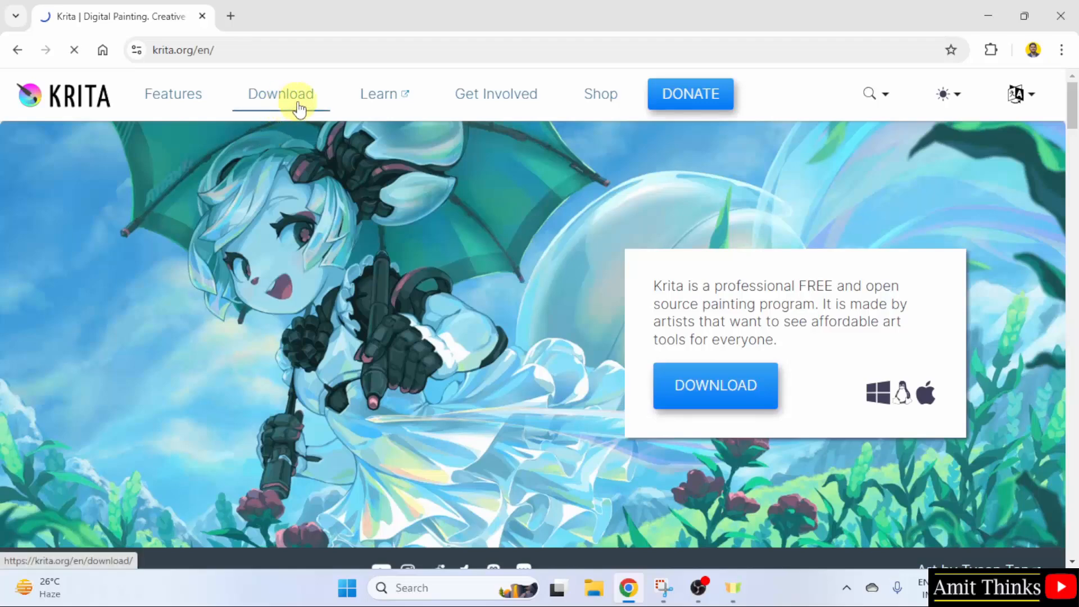
# Step: Download the Krita 5.2.9 Windows installer from the download page
pyautogui.click(281, 95)
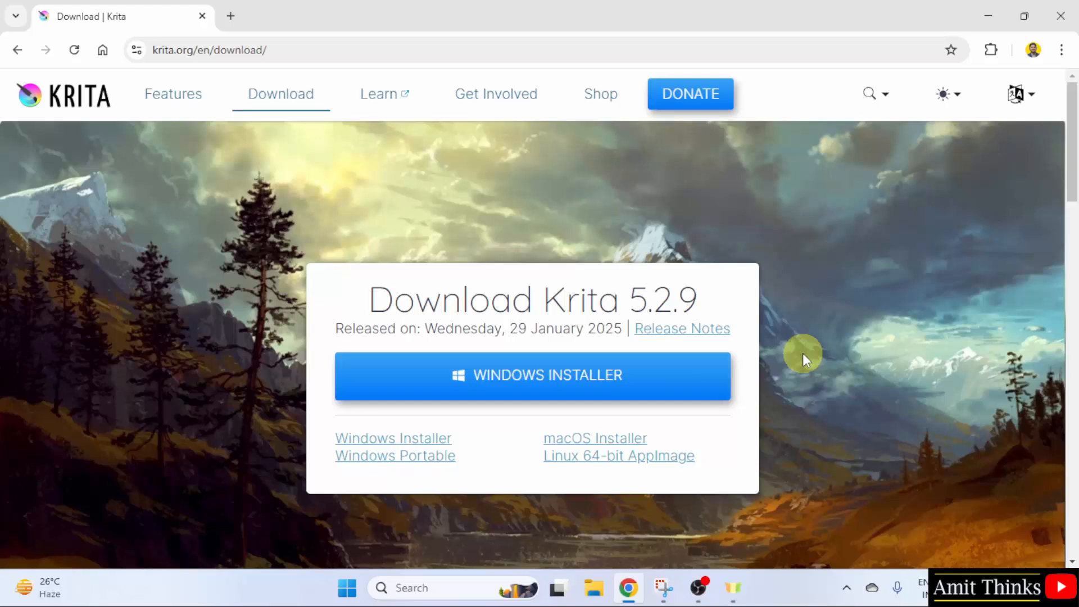
pyautogui.moveTo(797, 359)
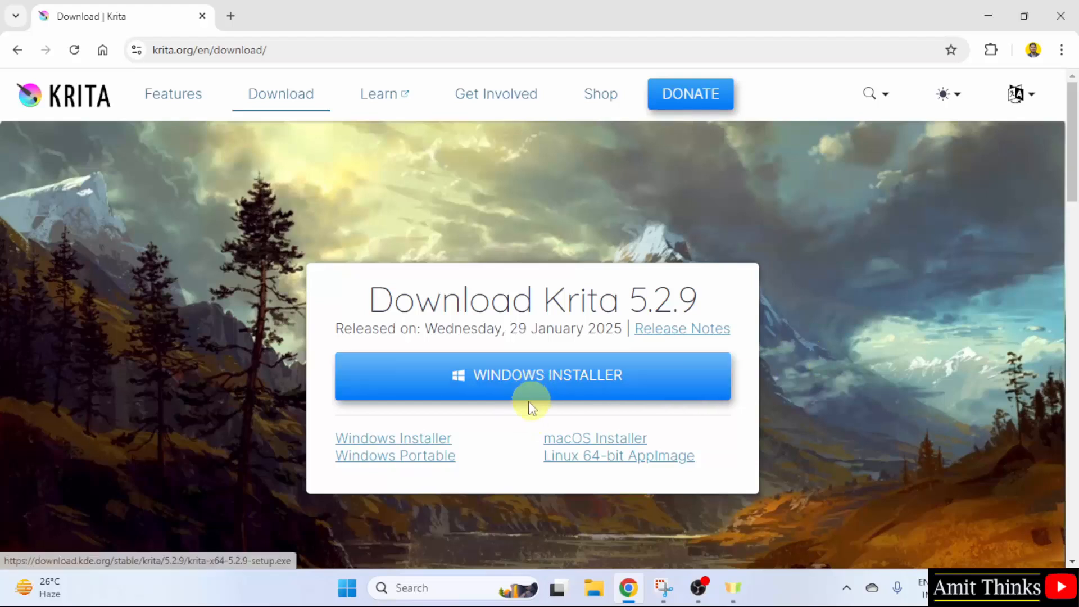
pyautogui.moveTo(600, 395)
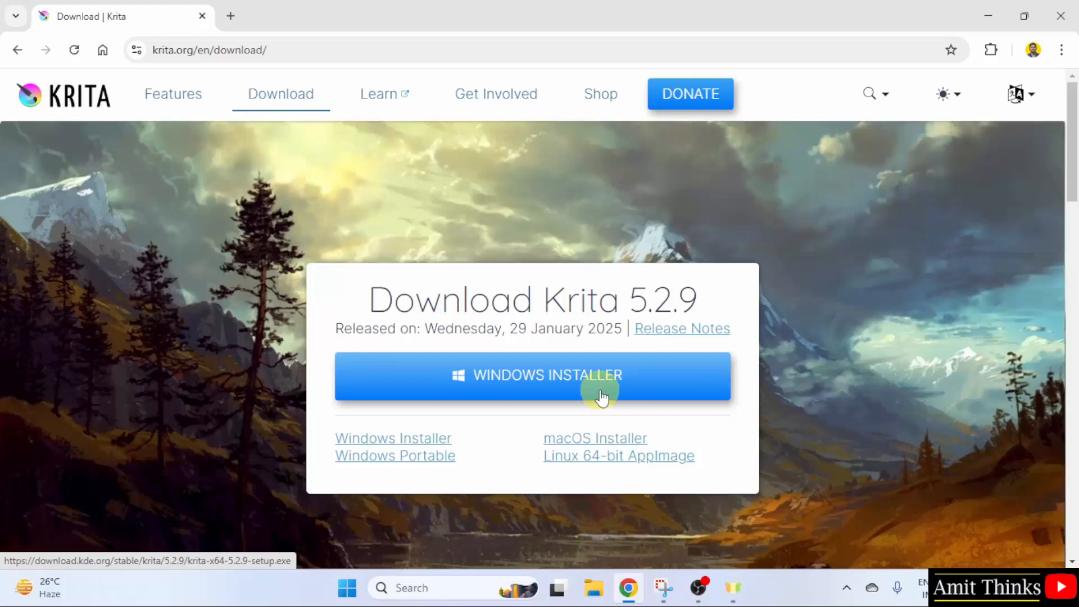
pyautogui.moveTo(497, 468)
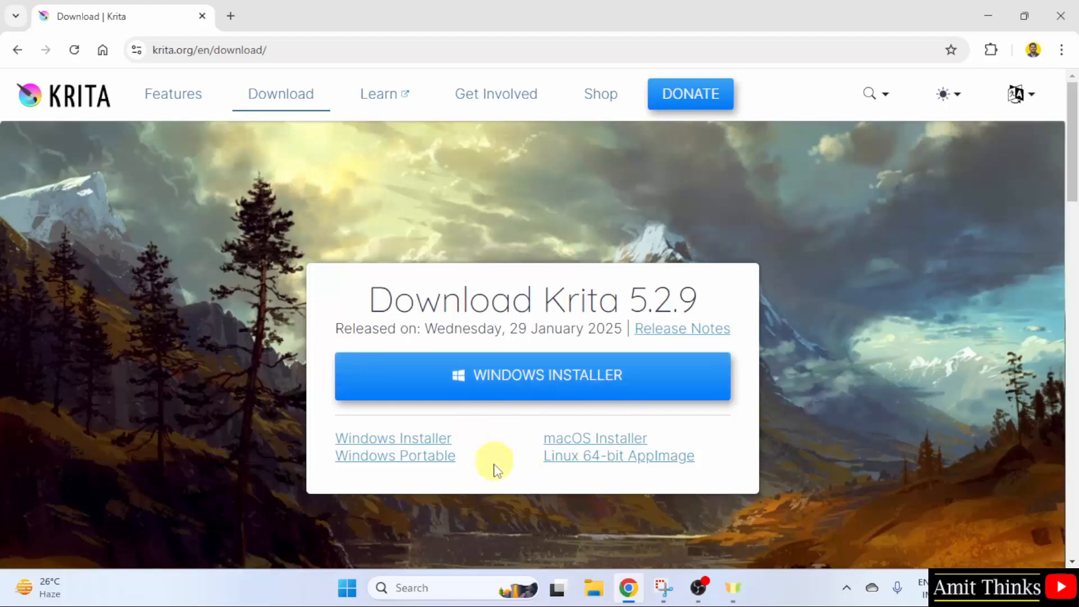
pyautogui.moveTo(569, 391)
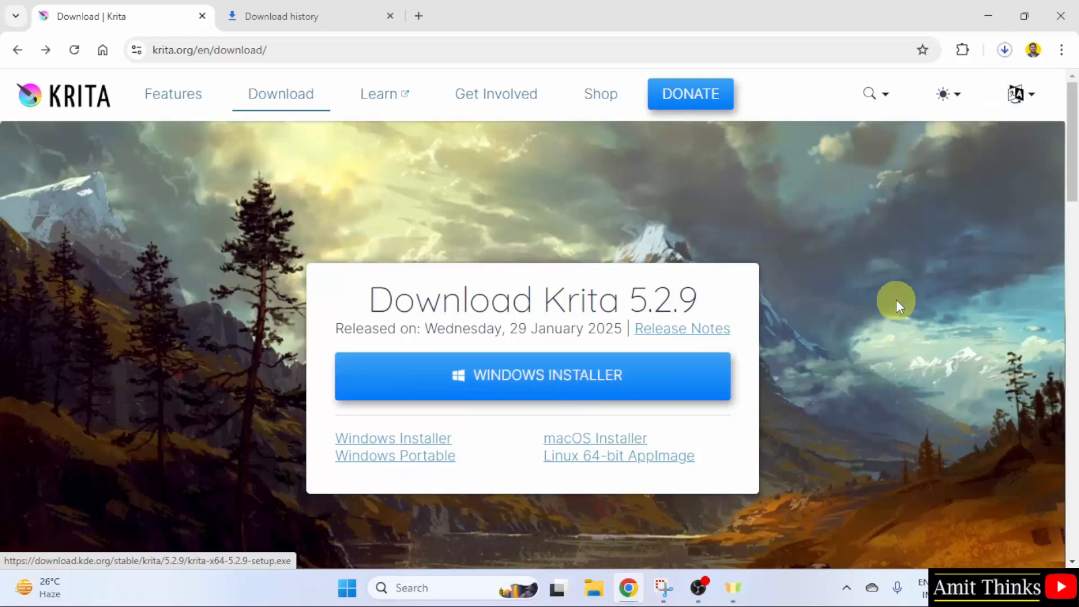
pyautogui.click(1004, 50)
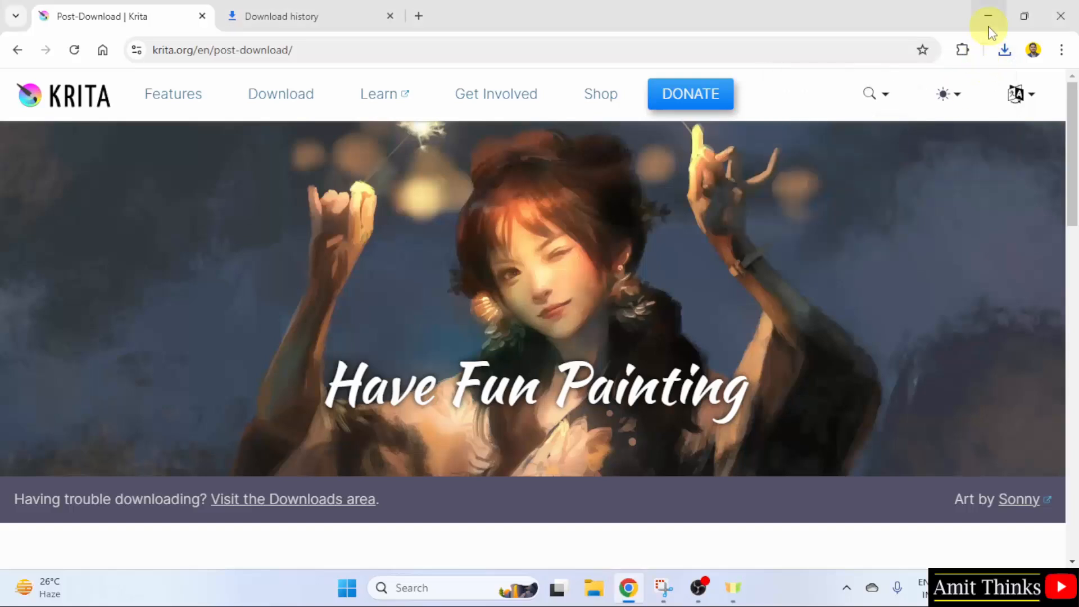
# Step: Launch the installer in English, pass the welcome page and accept the GPL license
pyautogui.click(989, 16)
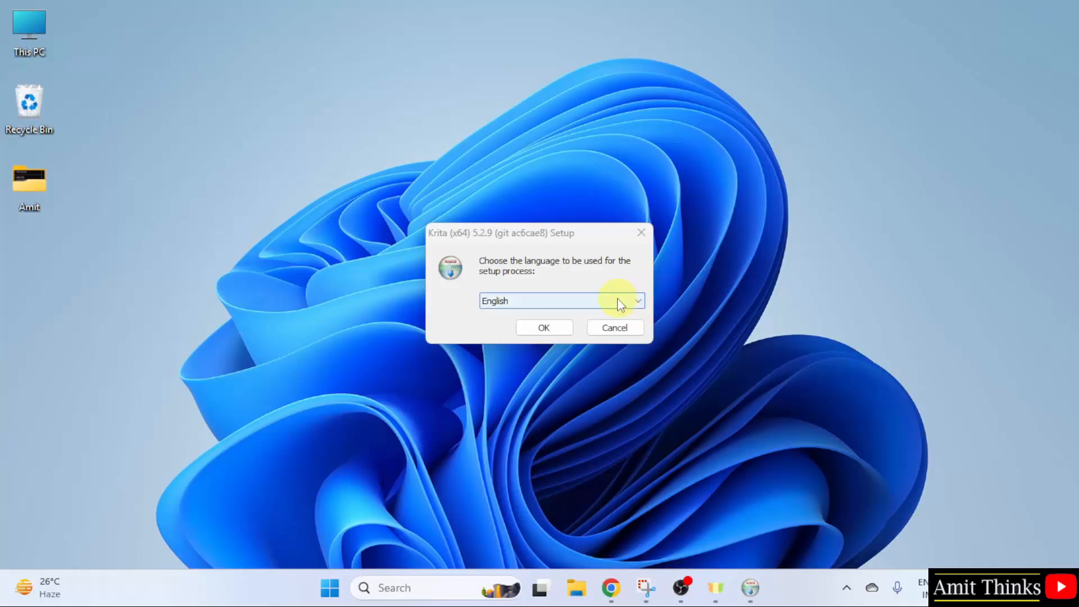
pyautogui.click(544, 328)
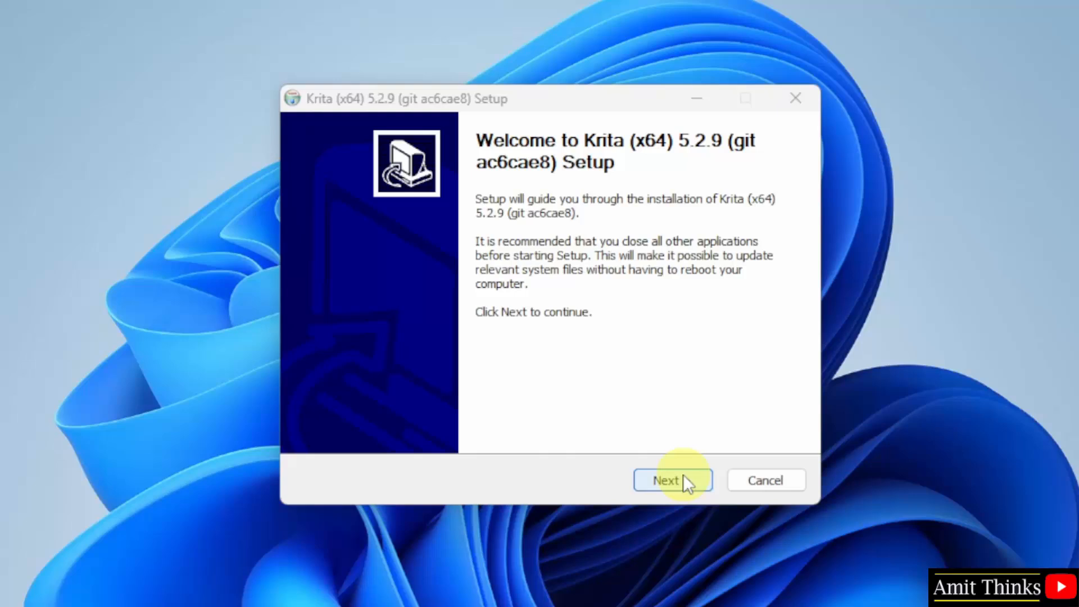
pyautogui.click(672, 480)
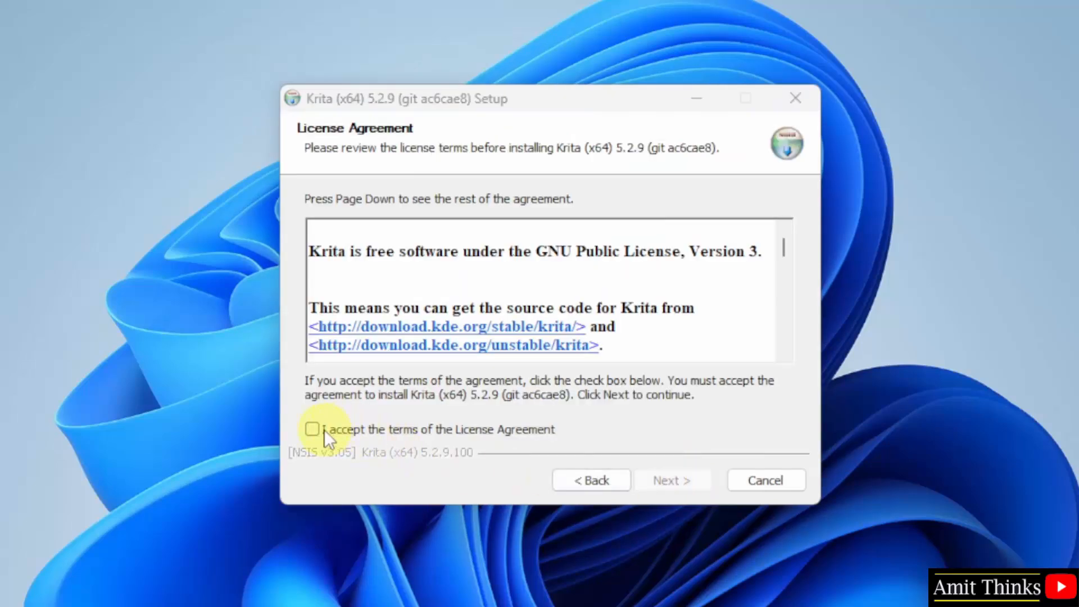
pyautogui.click(312, 429)
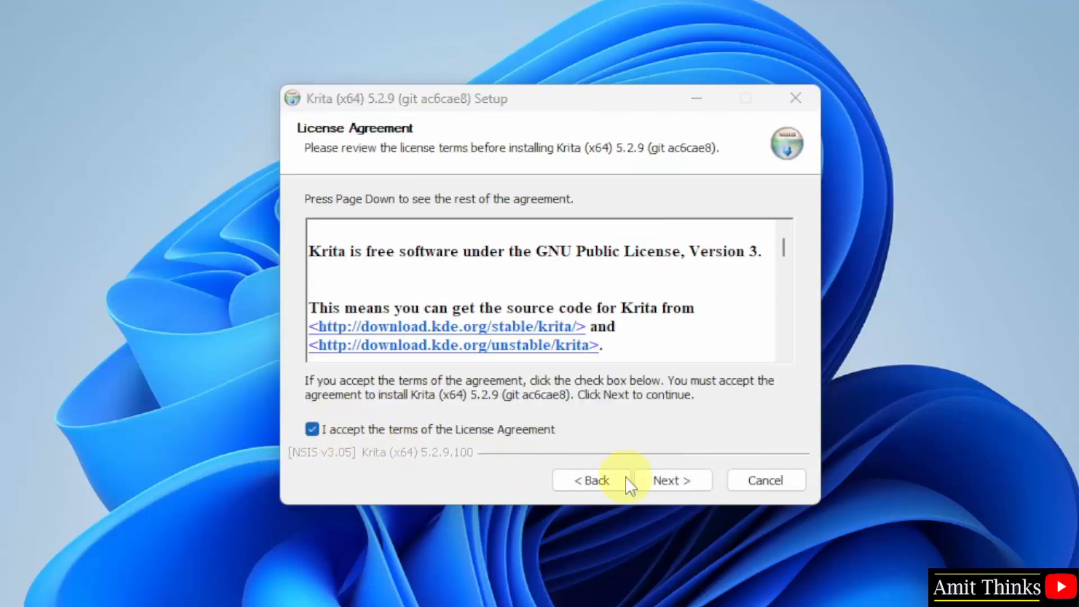
# Step: Keep default folder, both components and Krita start-menu folder, agreeing to the shell extension license
pyautogui.click(672, 480)
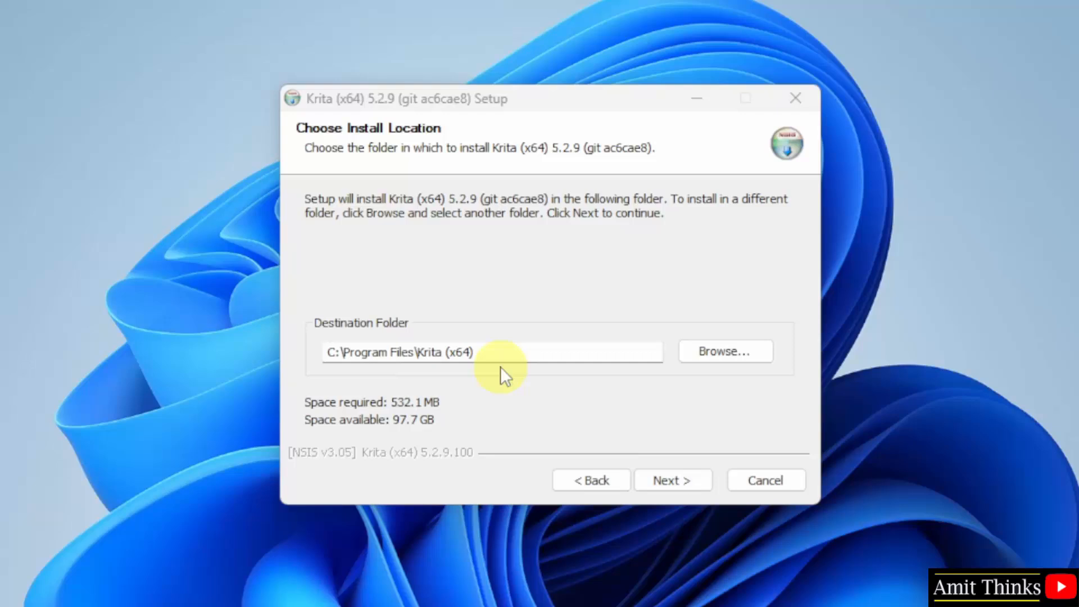
pyautogui.moveTo(443, 454)
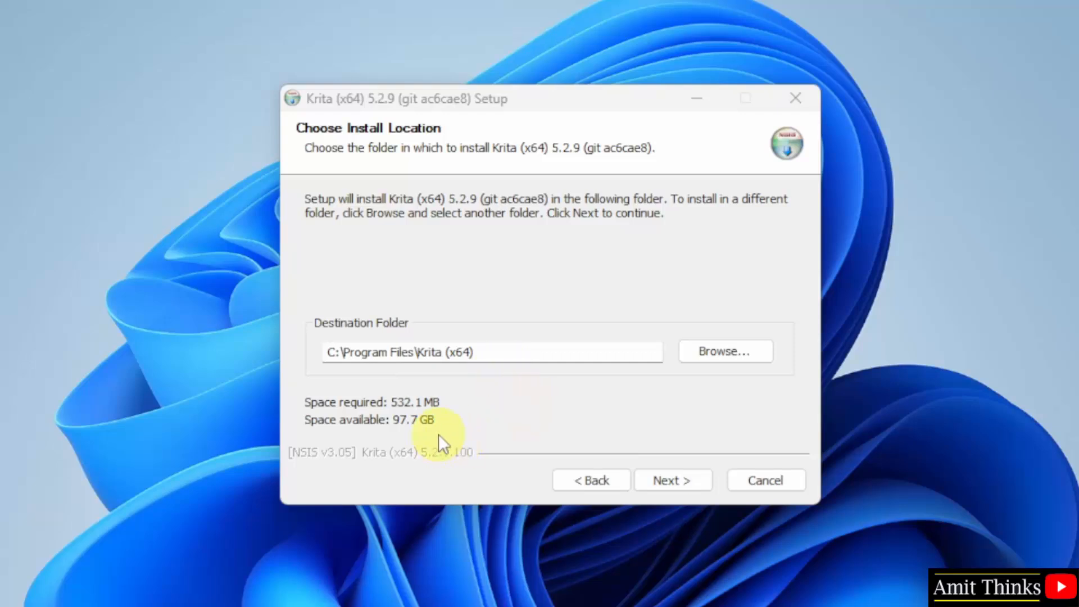
pyautogui.moveTo(426, 424)
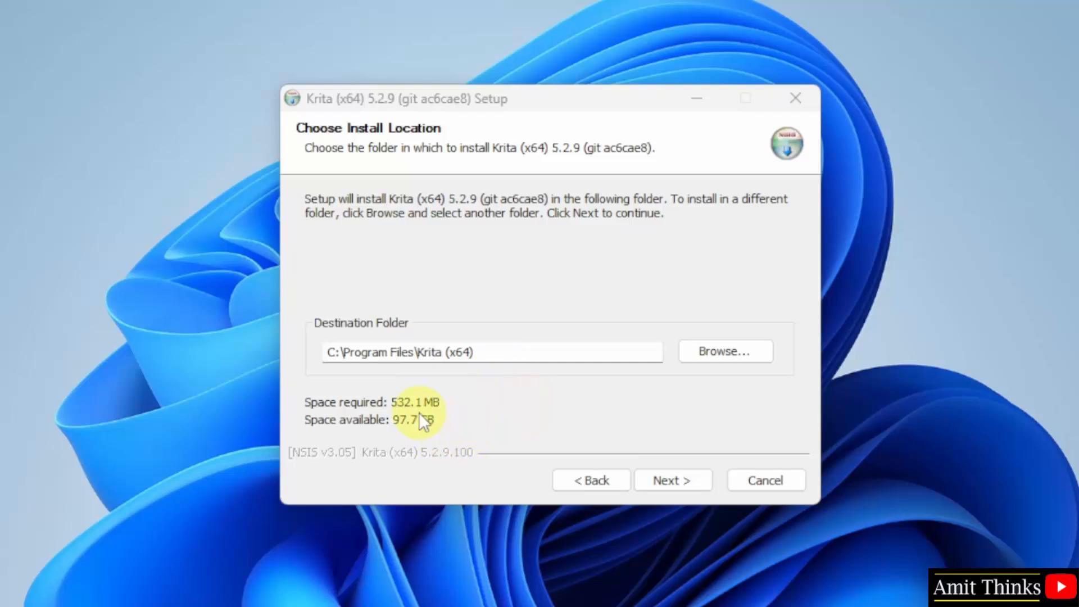
pyautogui.moveTo(686, 487)
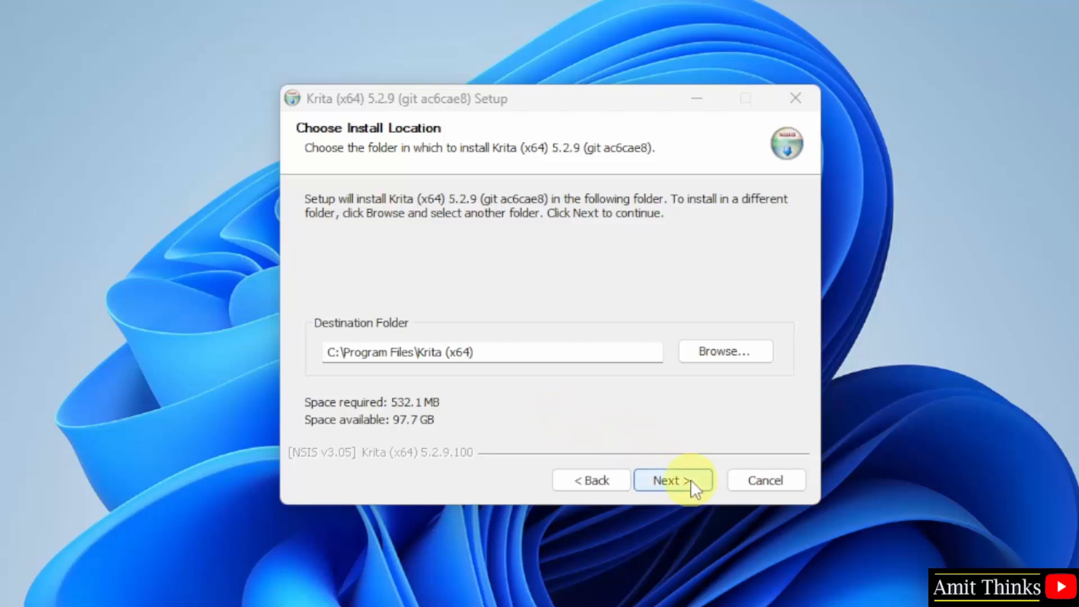
pyautogui.click(672, 480)
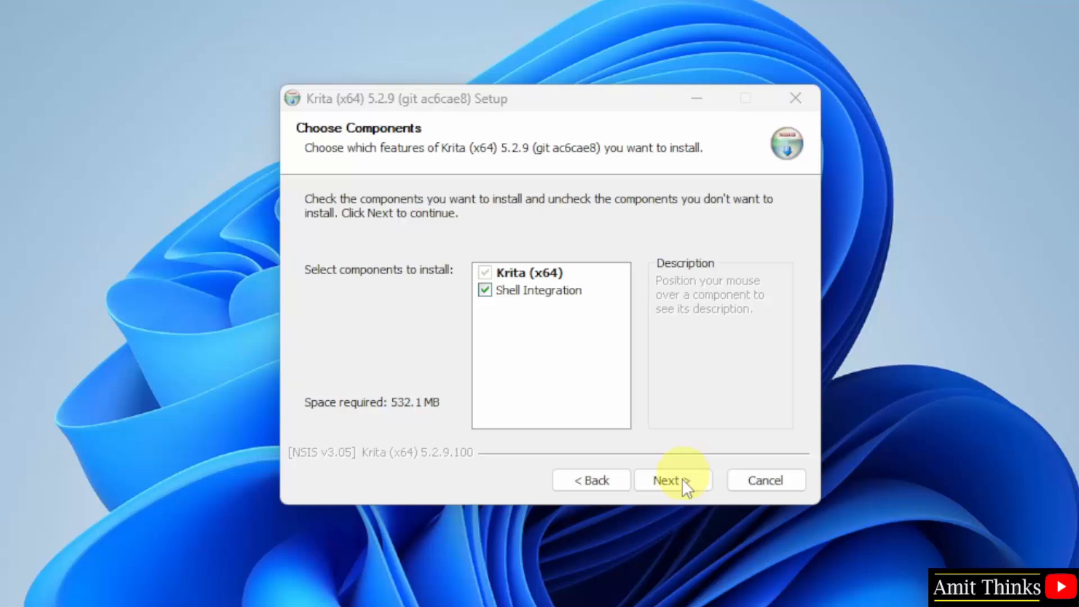
pyautogui.click(672, 480)
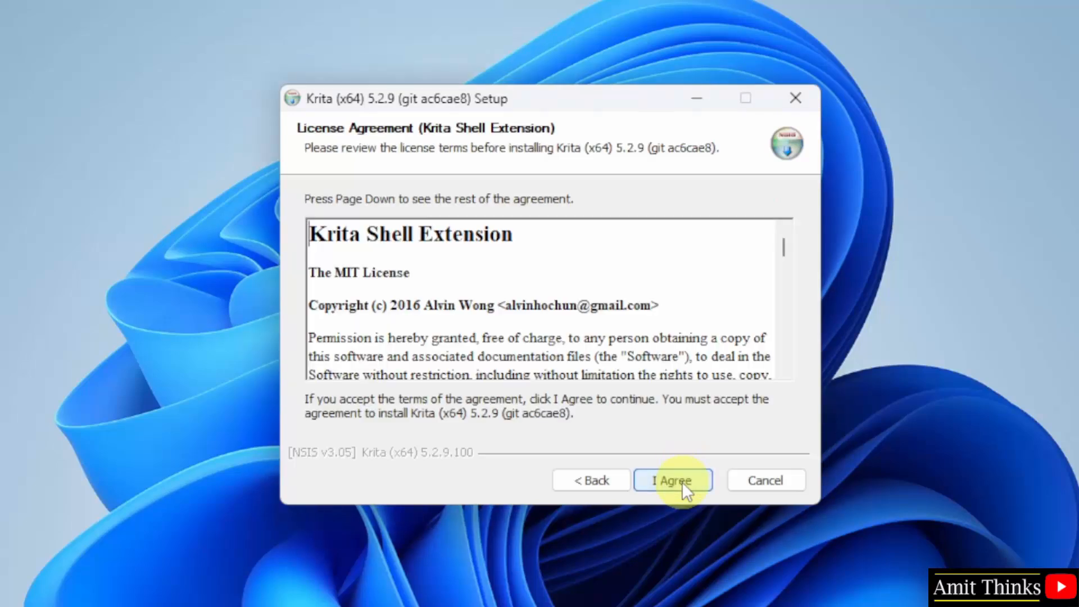
pyautogui.click(673, 480)
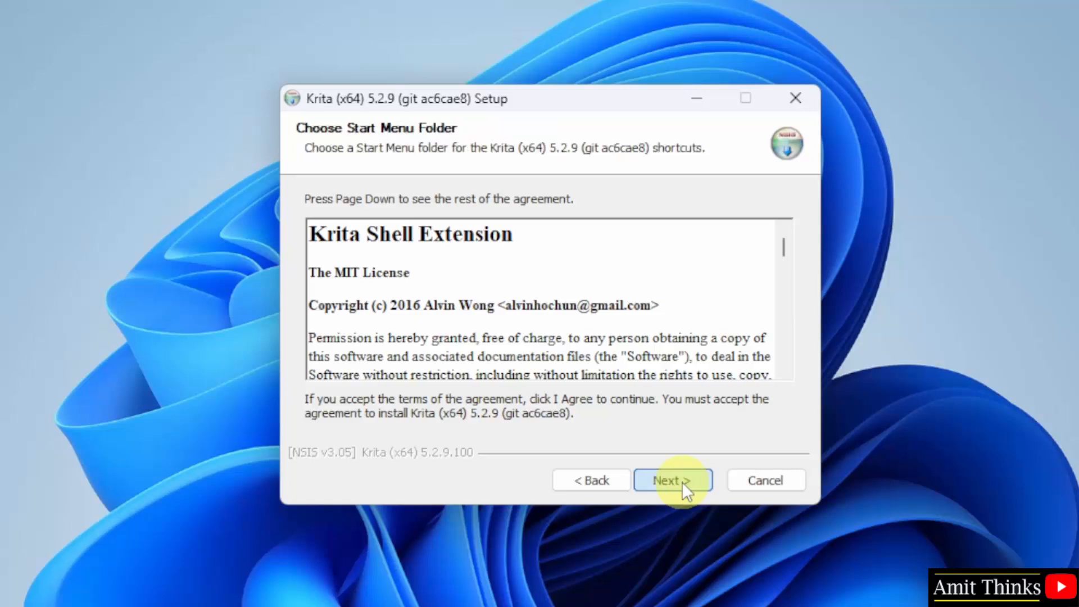
pyautogui.click(672, 480)
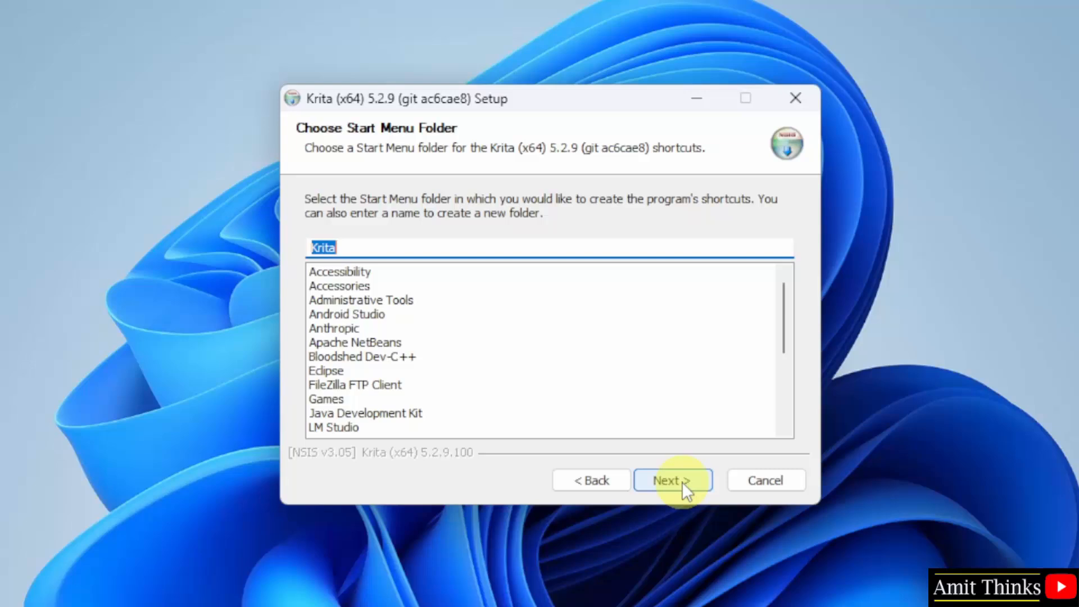
pyautogui.click(672, 480)
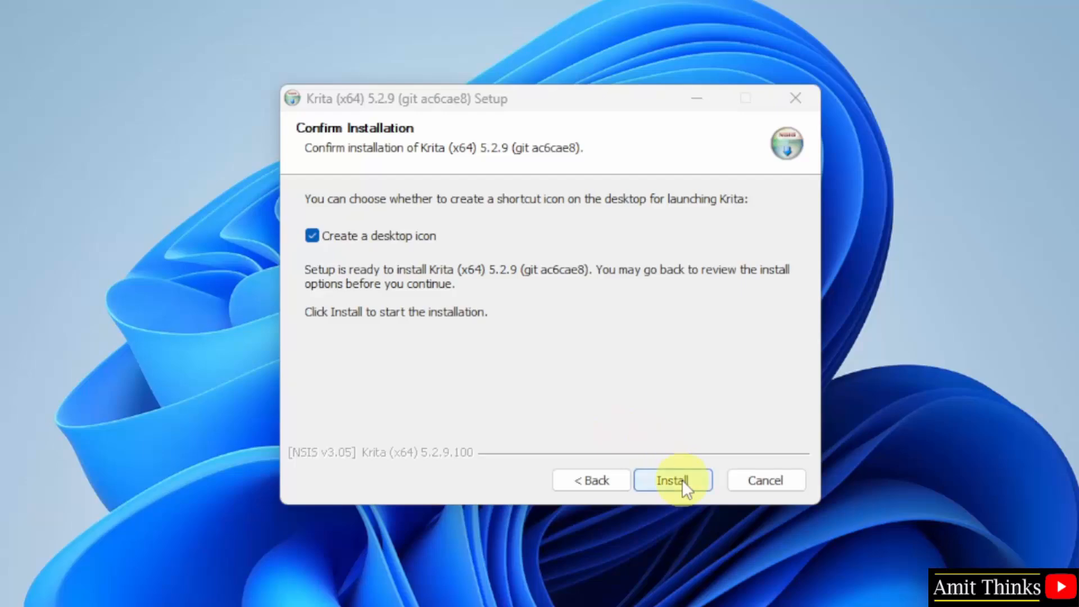
# Step: Install Krita 5.2.9 with a desktop icon and move past the completed install log
pyautogui.click(674, 480)
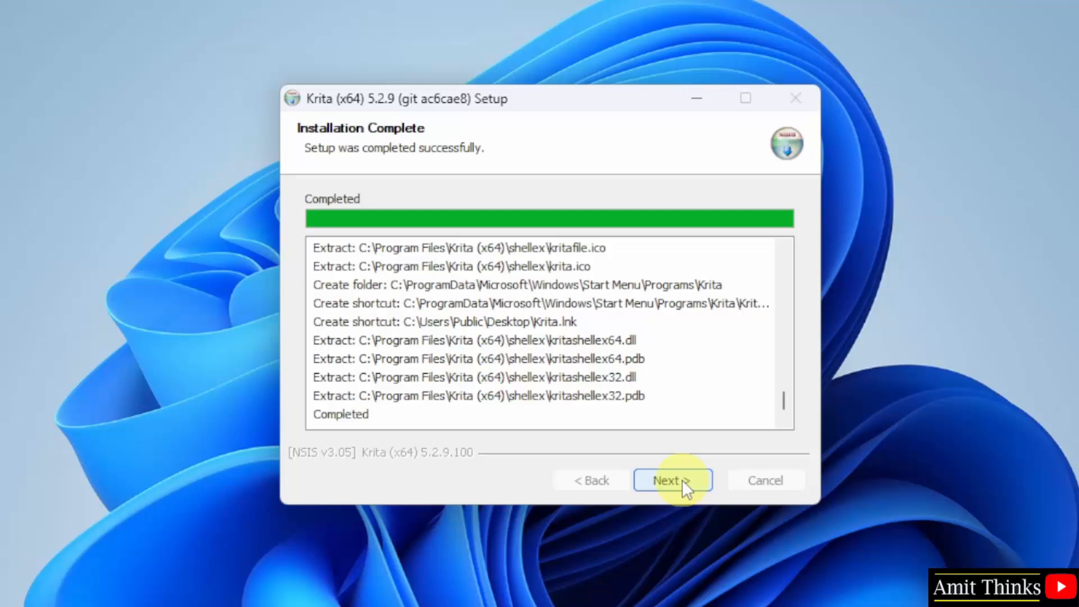
pyautogui.click(672, 480)
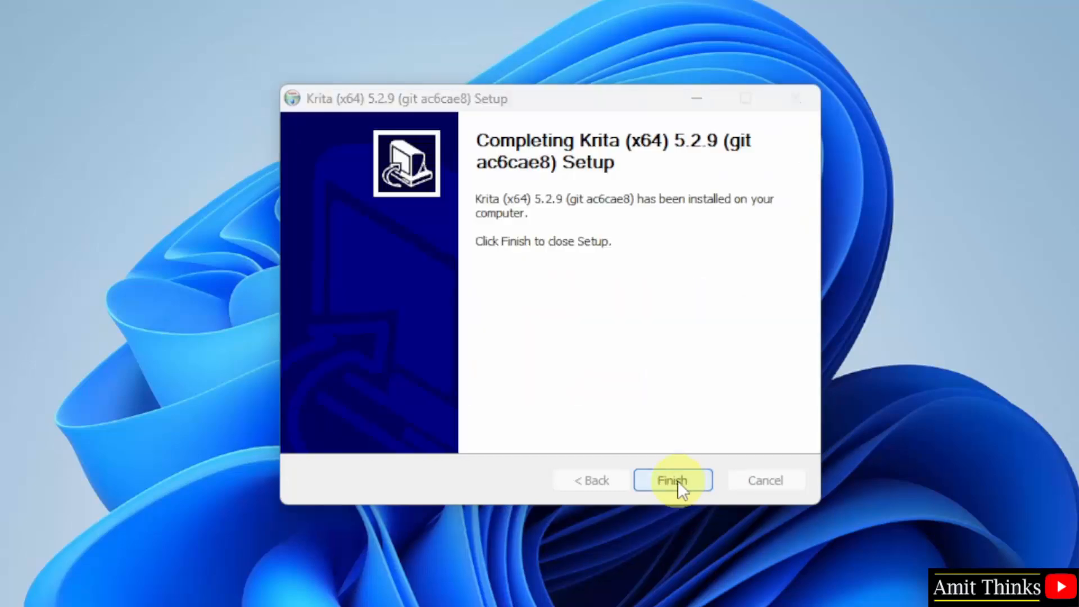
# Step: Finish the setup and launch Krita from its new desktop shortcut
pyautogui.click(673, 480)
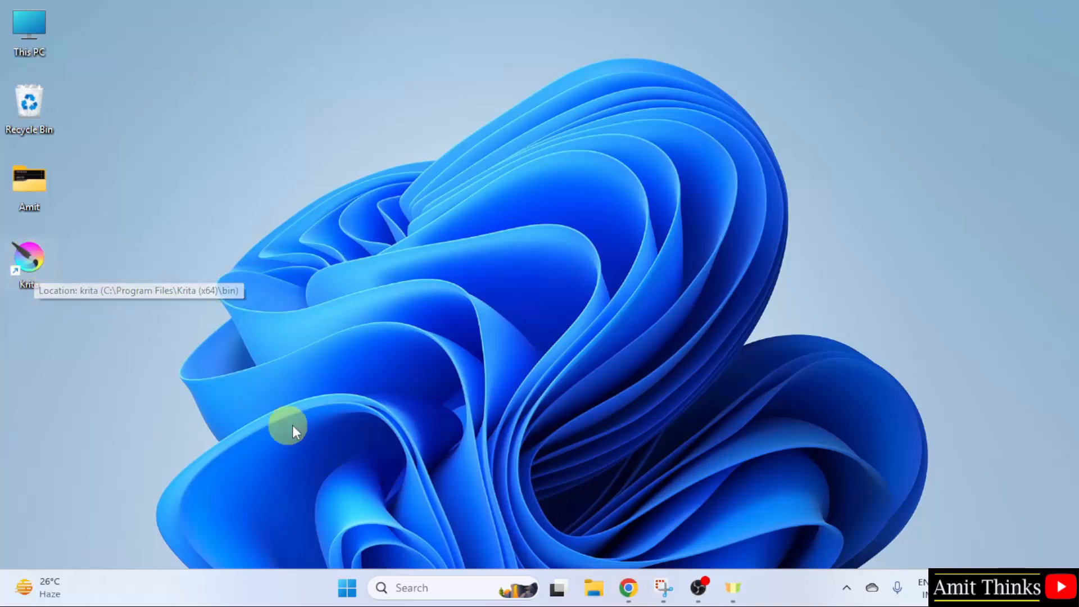
pyautogui.click(349, 589)
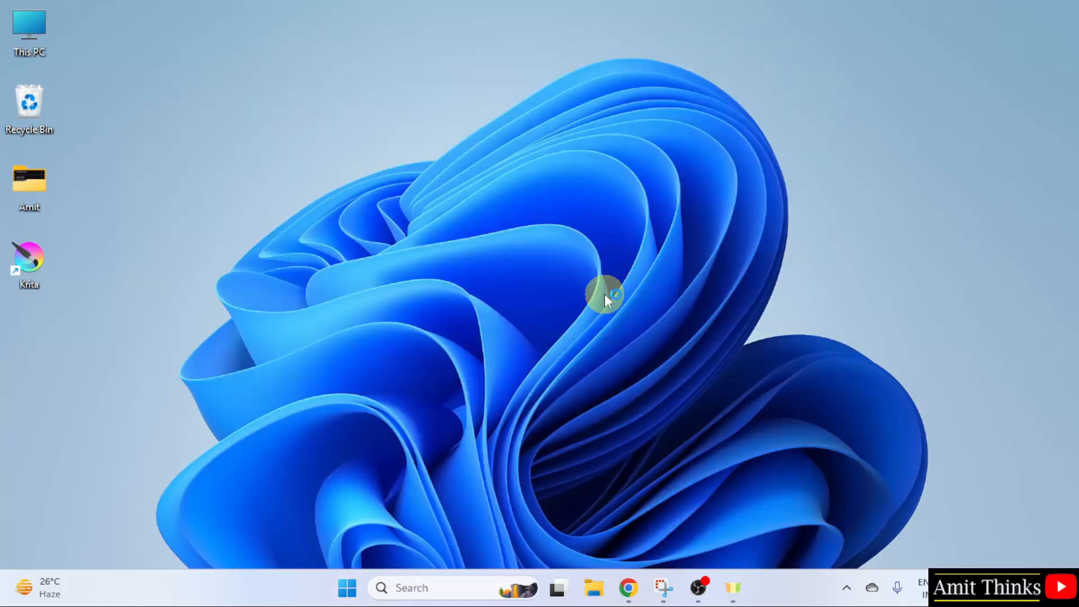
pyautogui.doubleClick(28, 255)
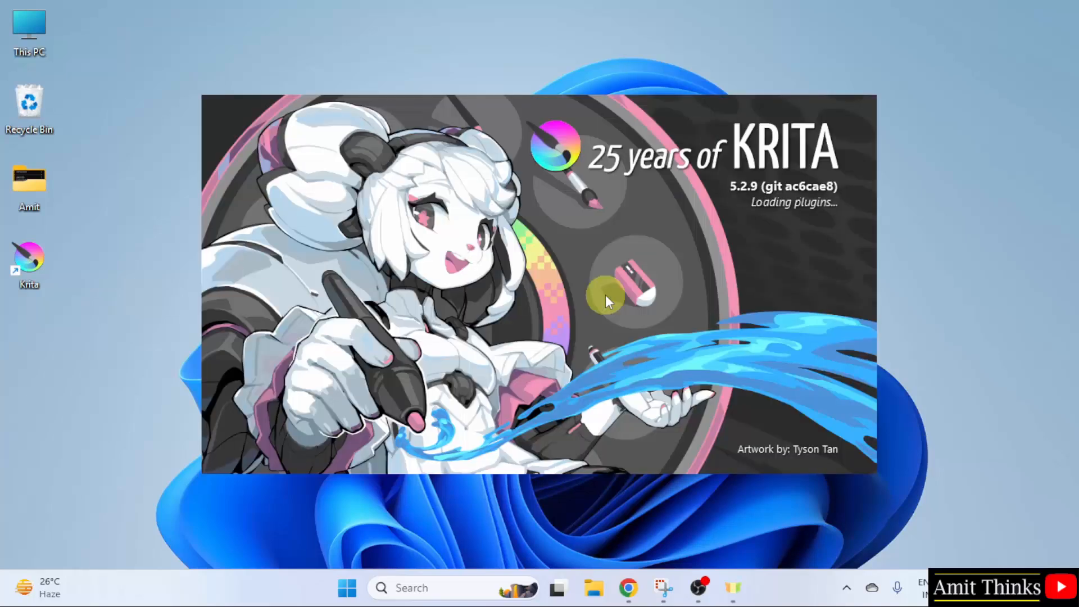